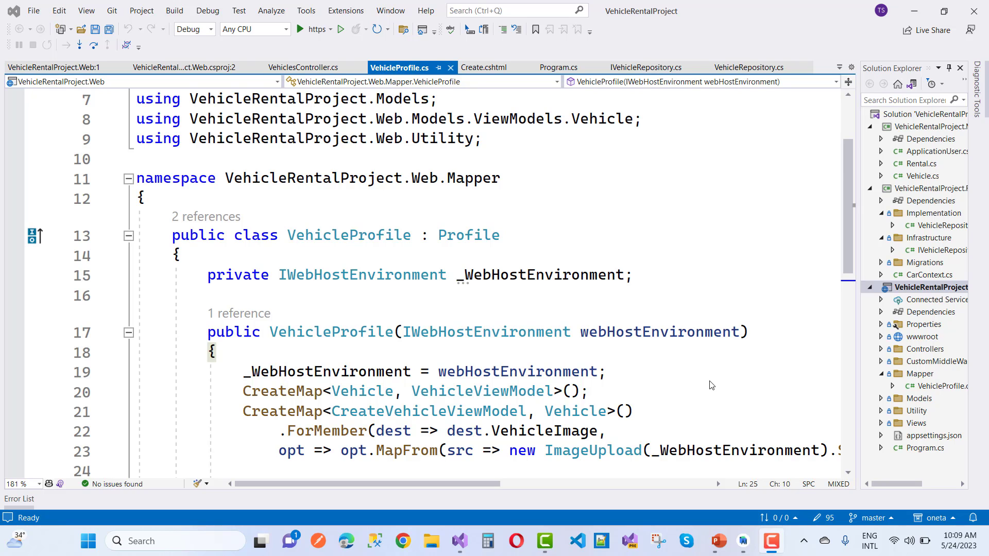
Select CreateVehicleViewModel in the second CreateMap call of the VehicleProfile constructor
scroll(down, 3)
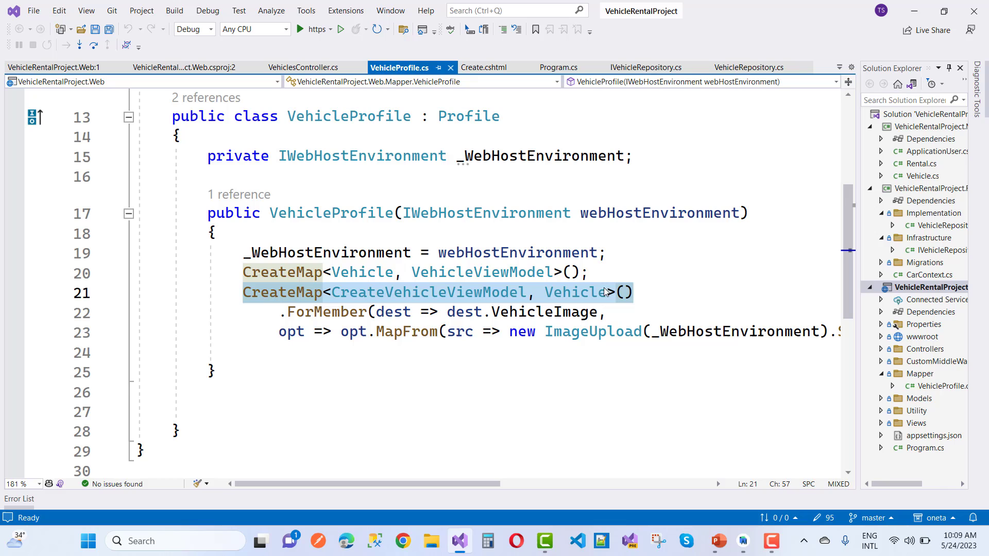
click(451, 291)
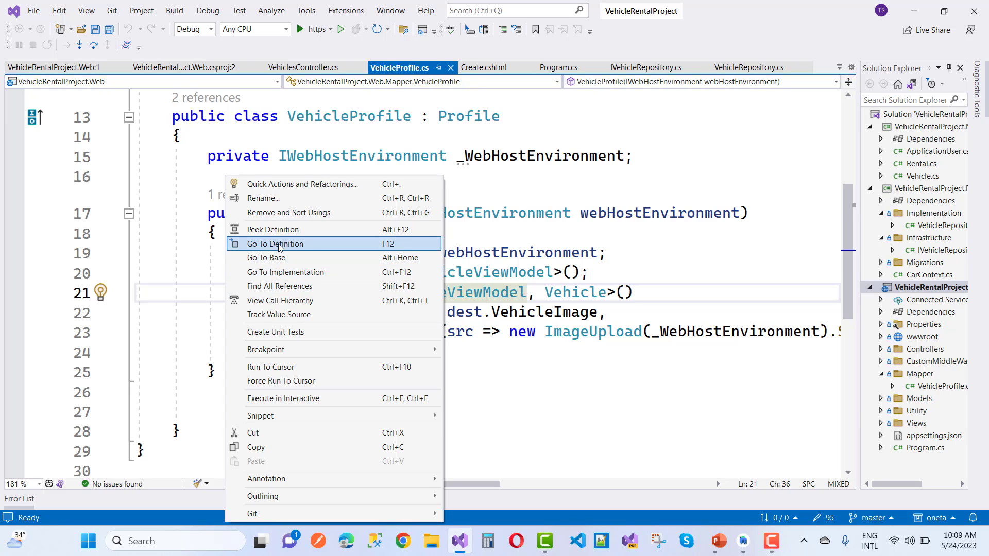
Inspect CreateVehicleViewModel's IFormFile VehicleImageUrl property, then return to VehicleProfile.cs
click(275, 244)
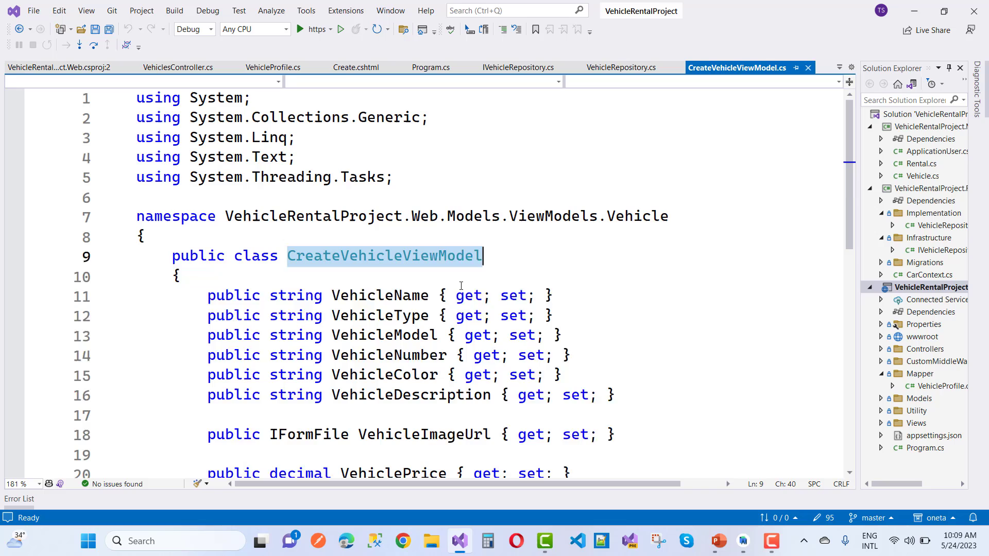
scroll(down, 3)
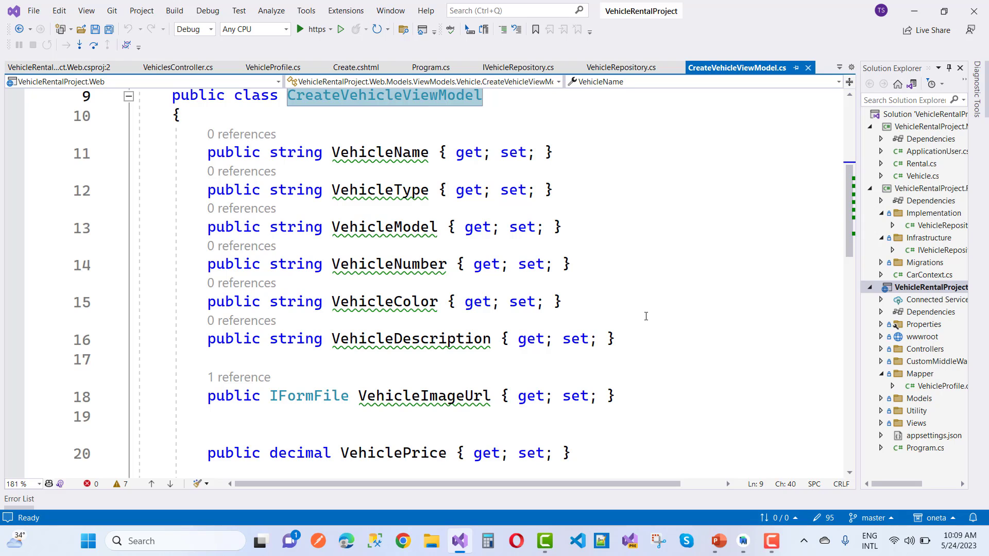
scroll(down, 3)
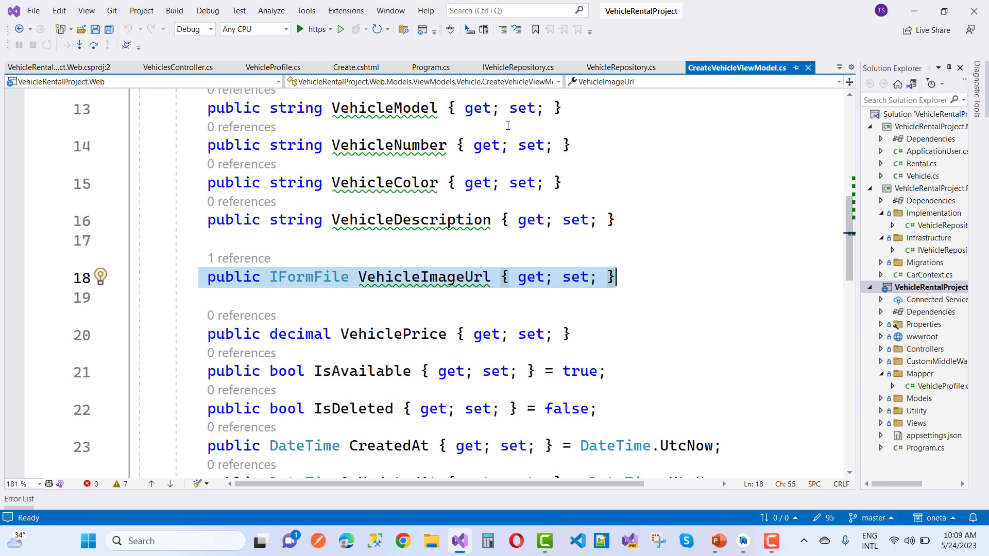
mouse_move(458, 93)
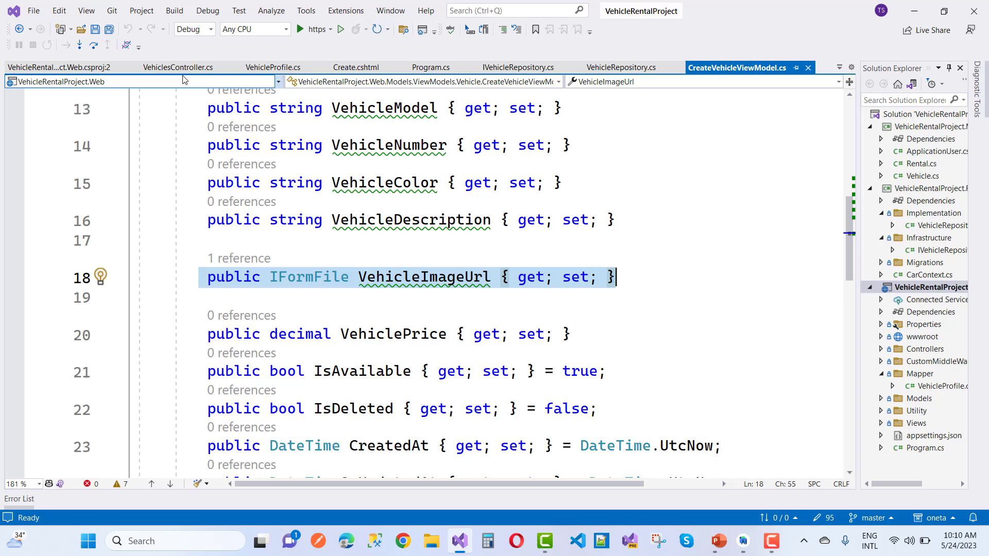
click(273, 67)
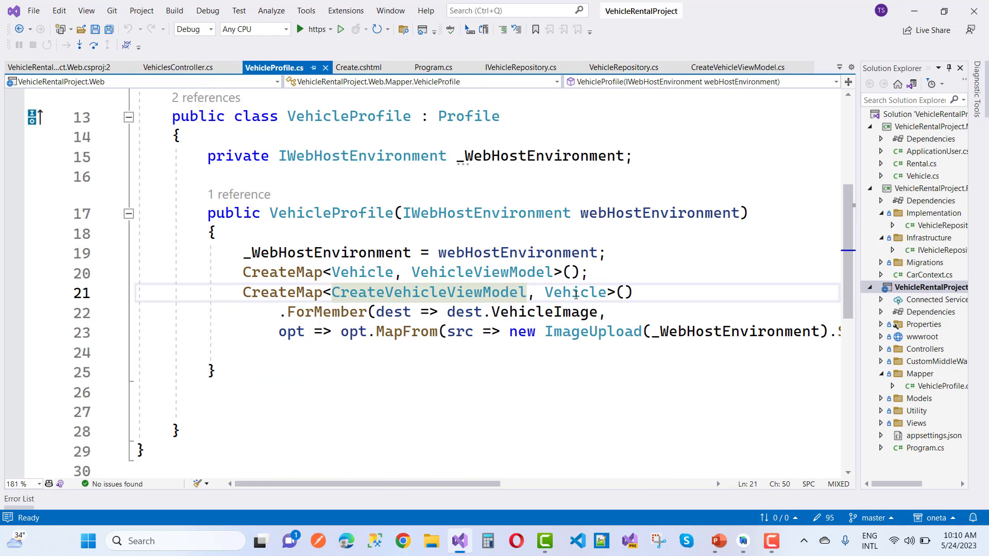
Compare Vehicle's string VehicleImage with the view model's IFormFile, then return to VehicleProfile.cs
right_click(429, 292)
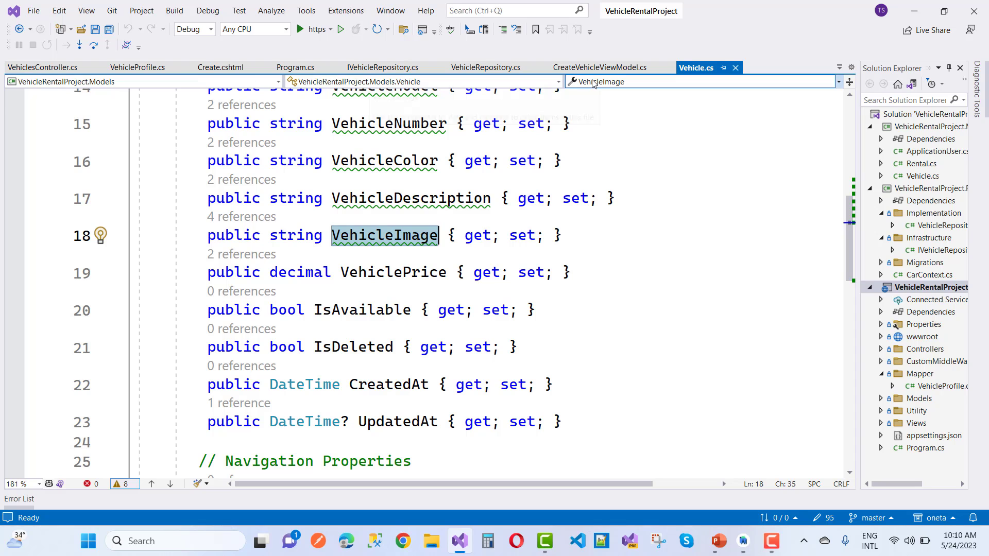
mouse_move(597, 81)
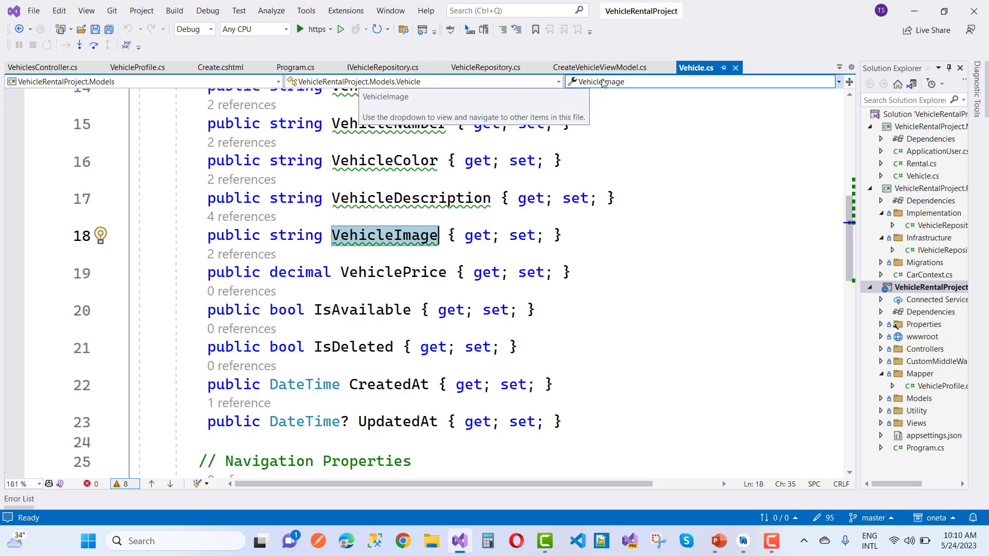
click(600, 68)
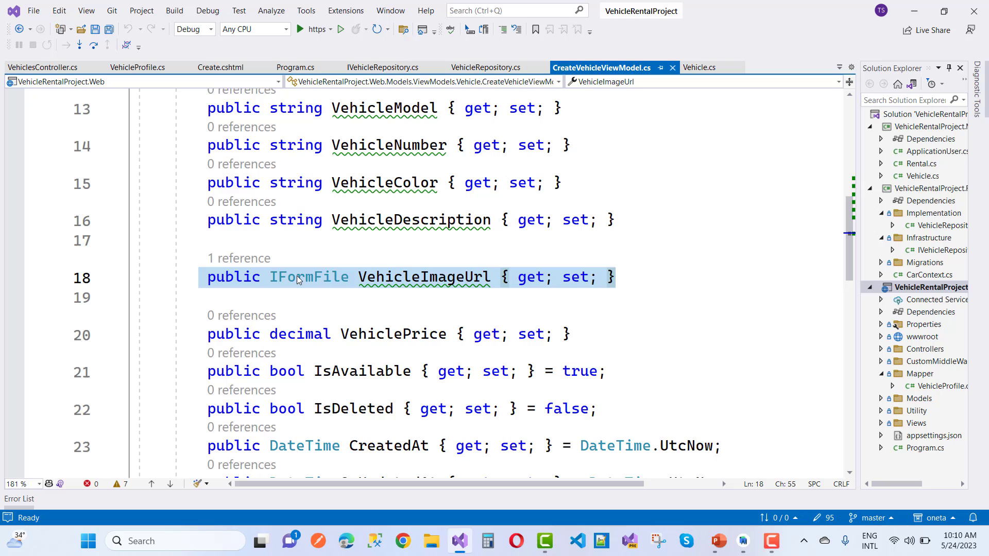
click(696, 68)
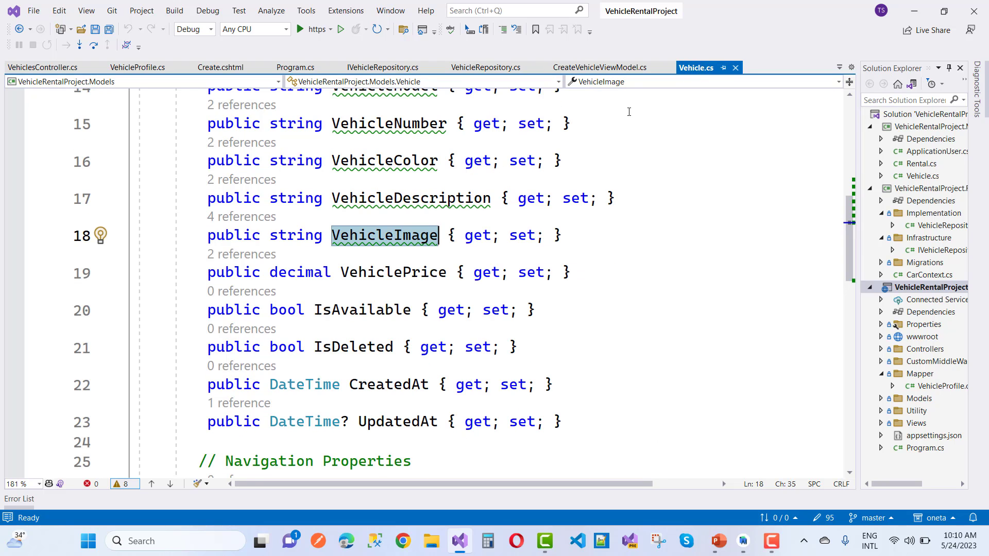
click(137, 66)
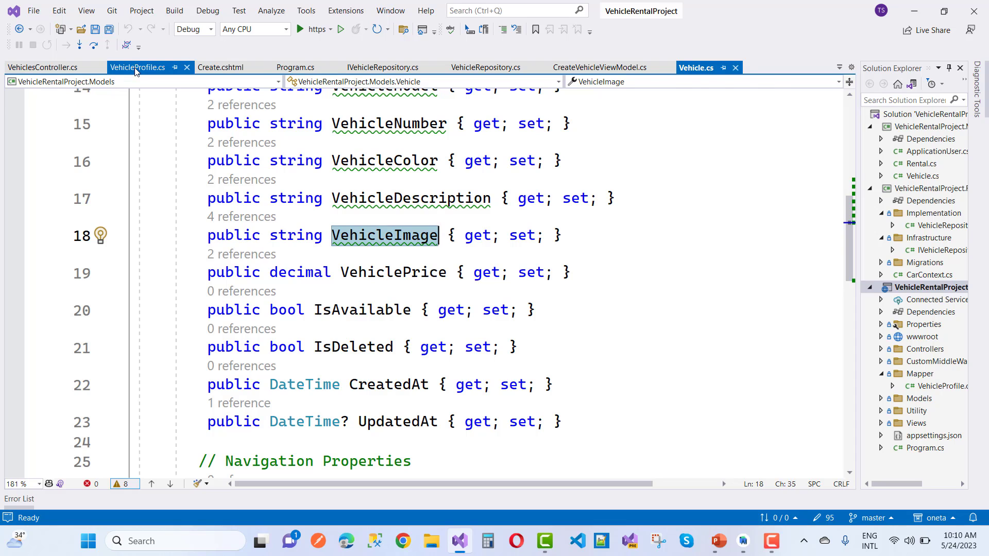
click(137, 67)
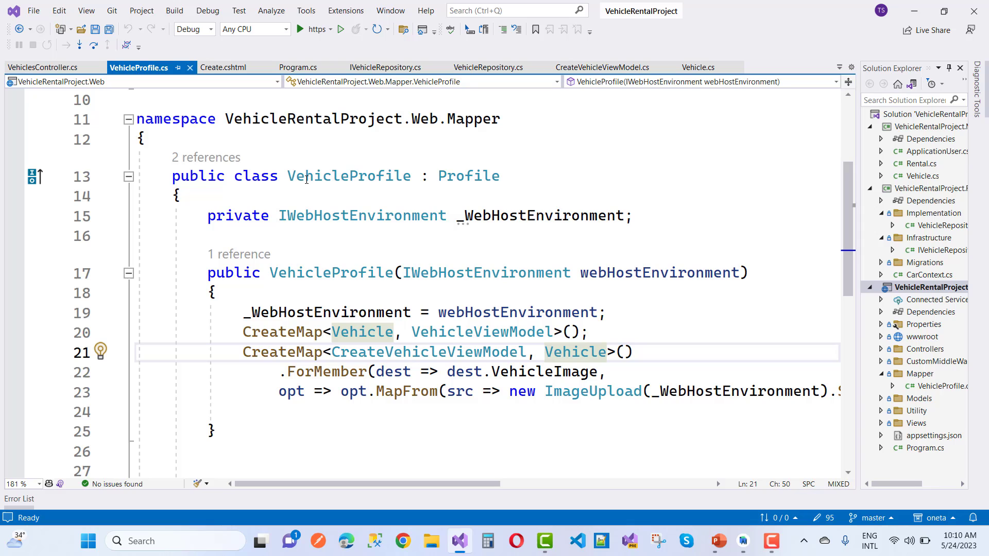
Review the private _WebHostEnvironment field, then open Program.cs from VehicleRentalProject.Web
click(463, 175)
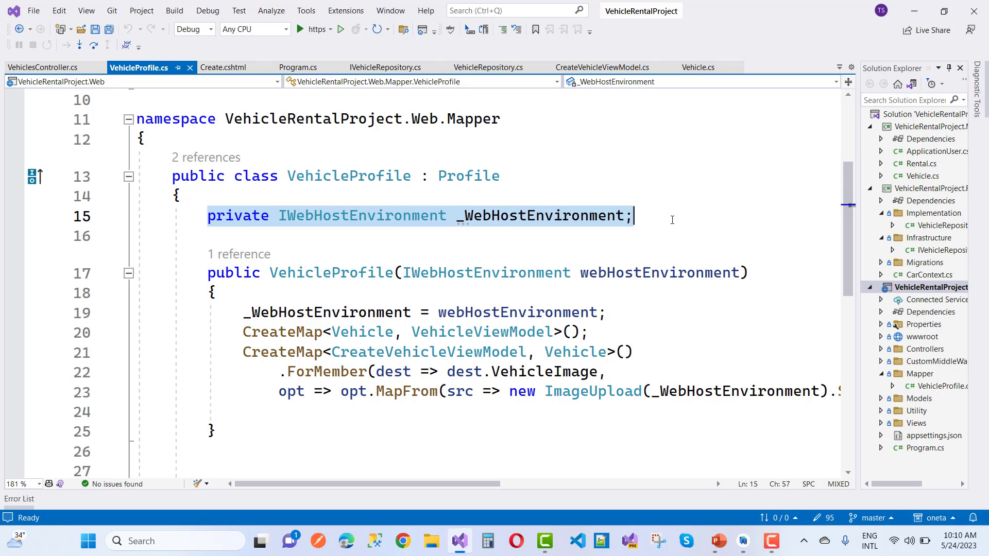
mouse_move(485, 250)
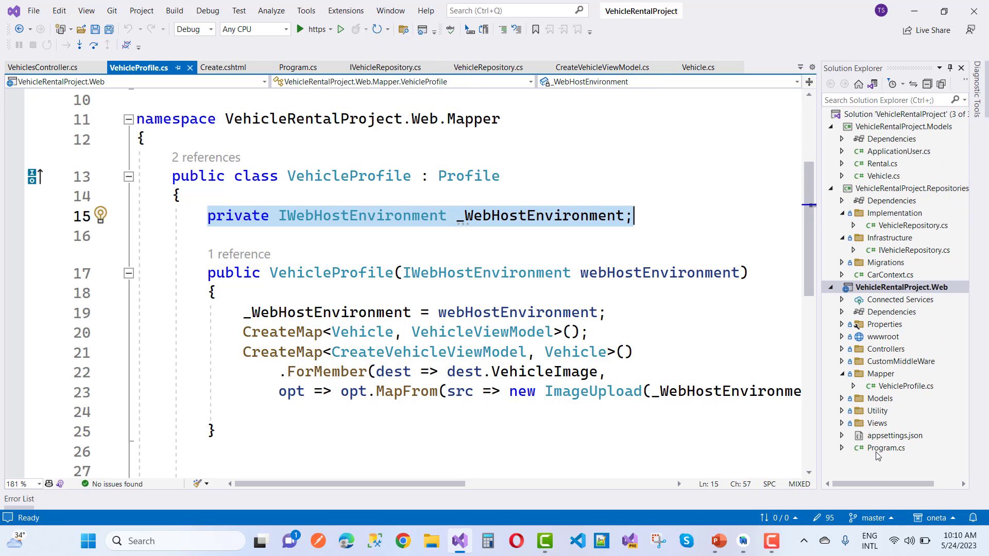
click(297, 67)
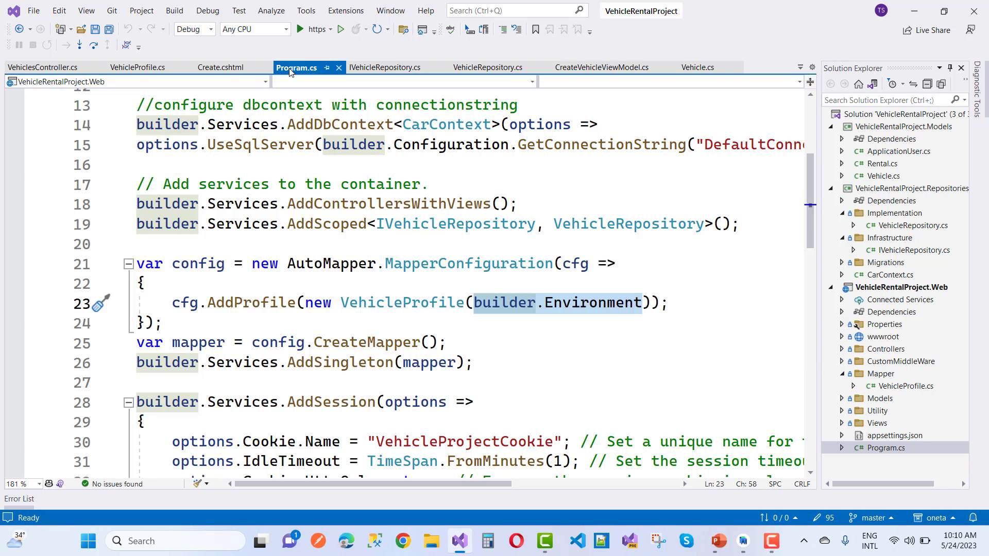
mouse_move(384, 173)
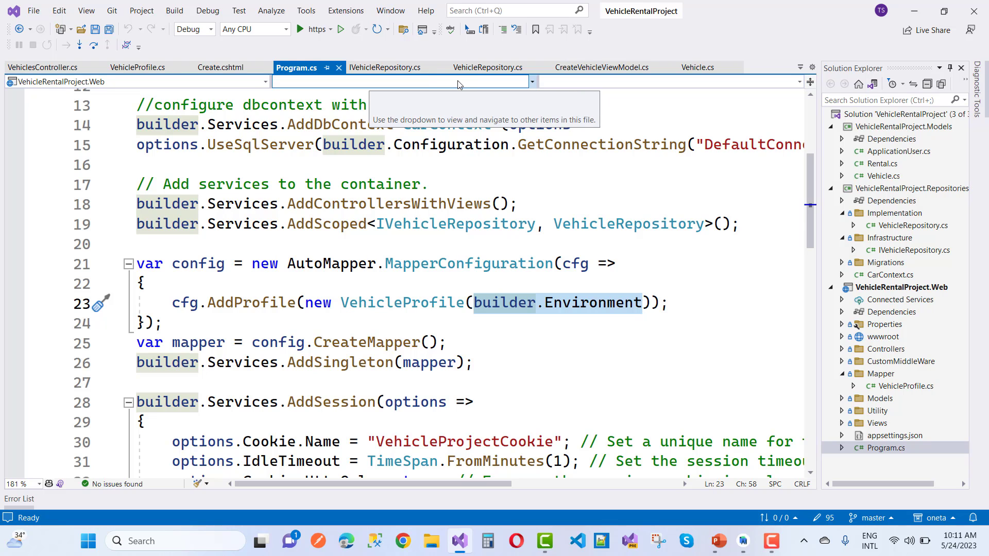
Return from Program.cs AddProfile registration to VehicleProfile.cs
click(137, 68)
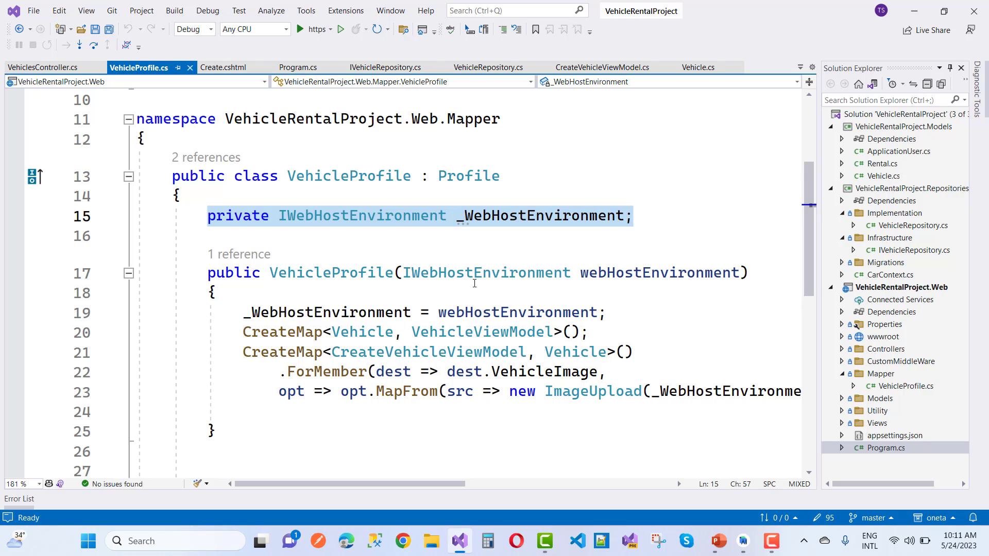
Separate the CreateMap calls with blank lines and reveal the full ImageUpload SaveImageFile MapFrom line
scroll(down, 3)
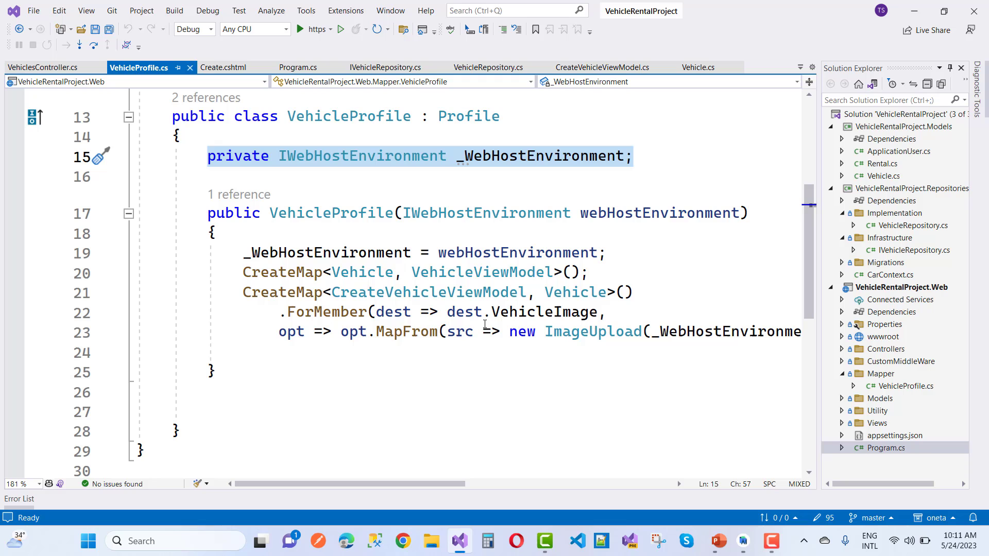
scroll(right, 3)
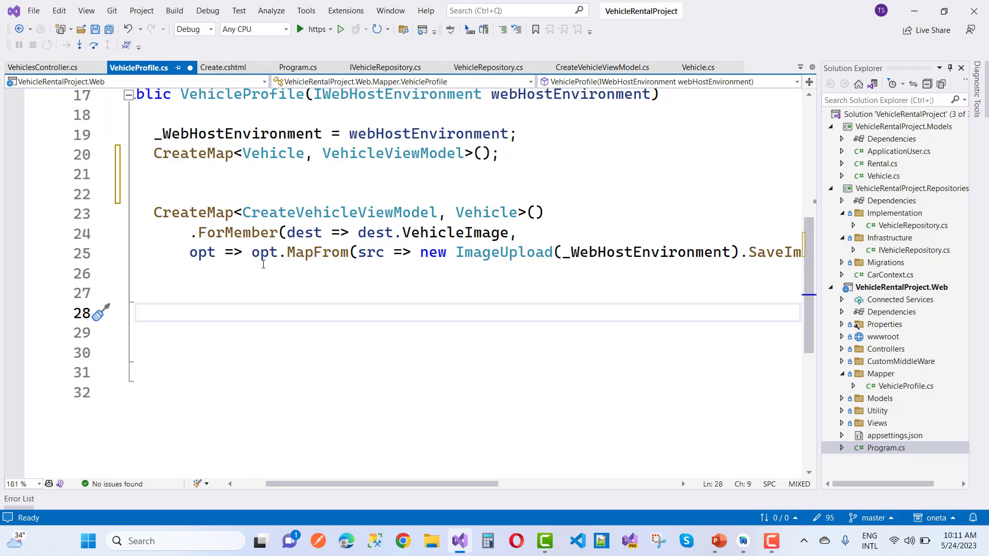
mouse_move(445, 265)
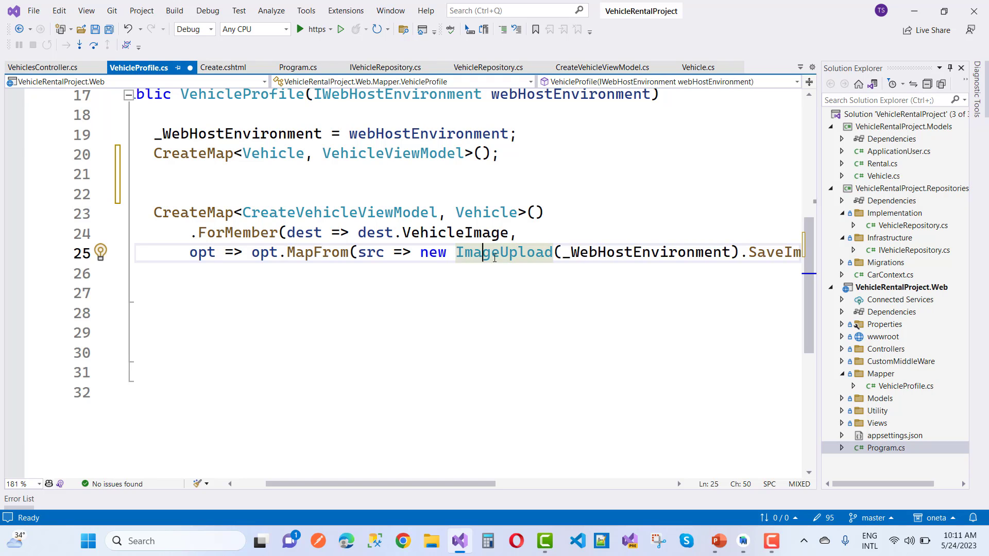
mouse_move(487, 269)
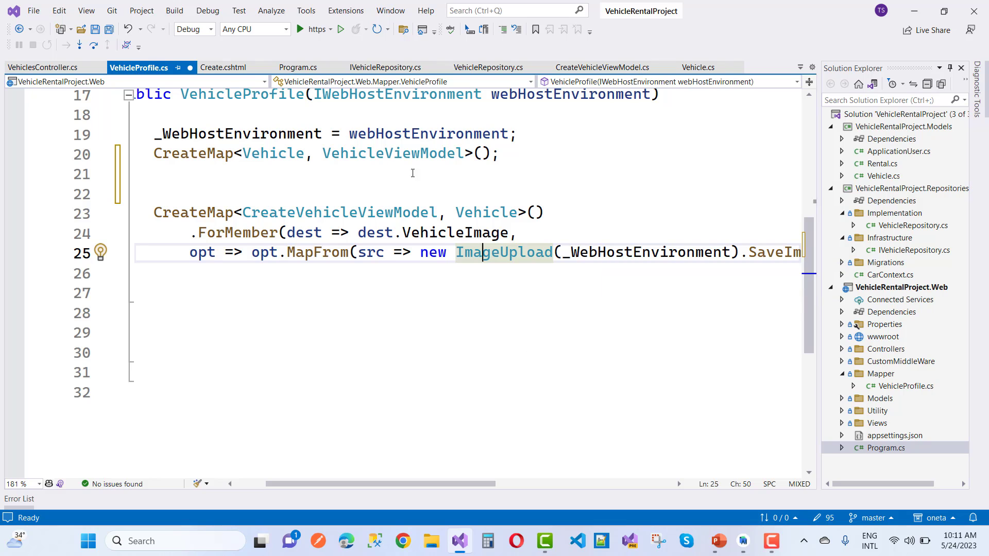
mouse_move(624, 285)
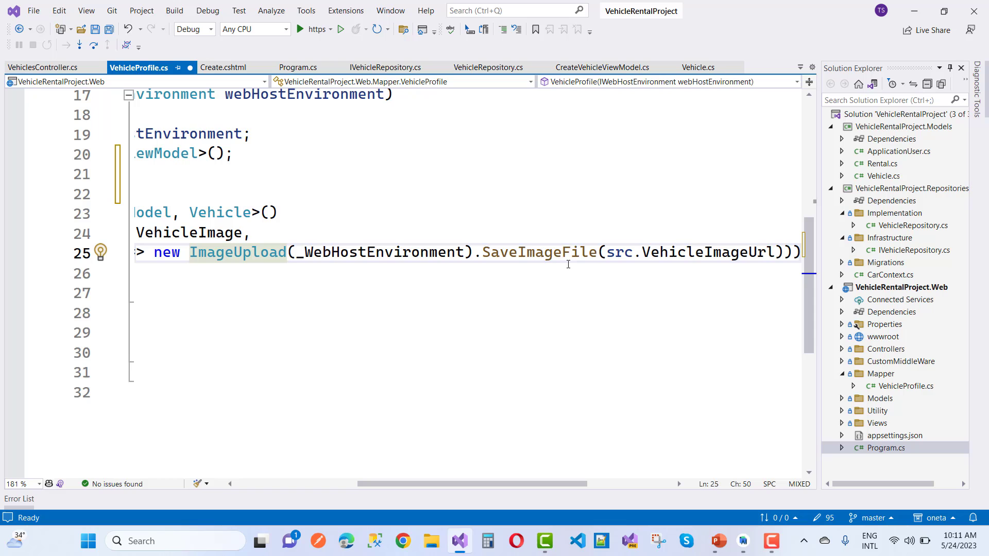
mouse_move(609, 252)
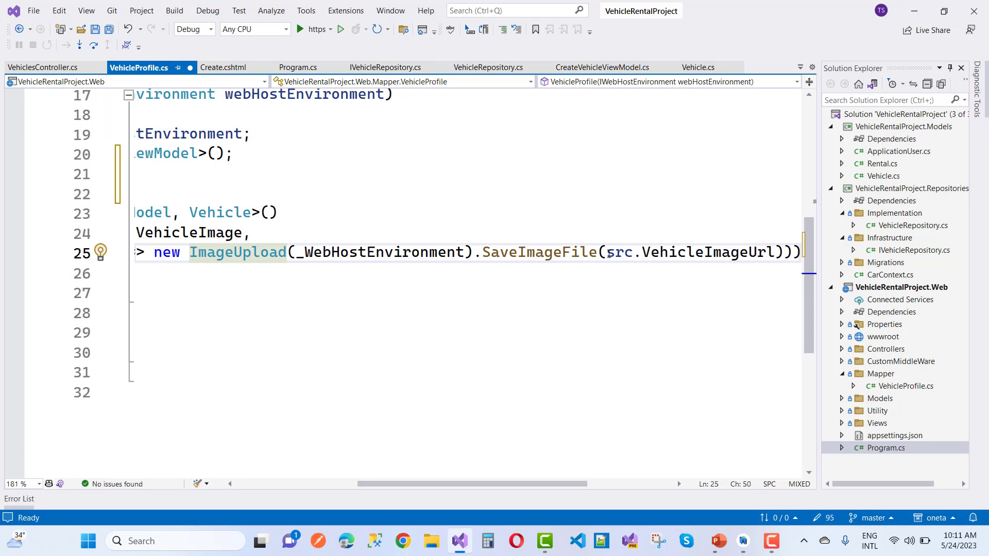
drag(607, 251, 716, 252)
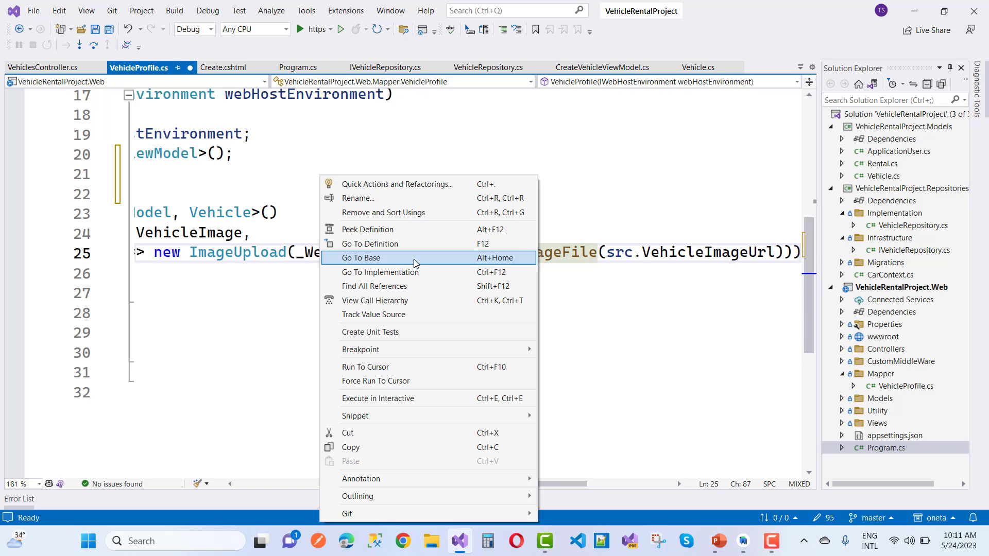
mouse_move(392, 252)
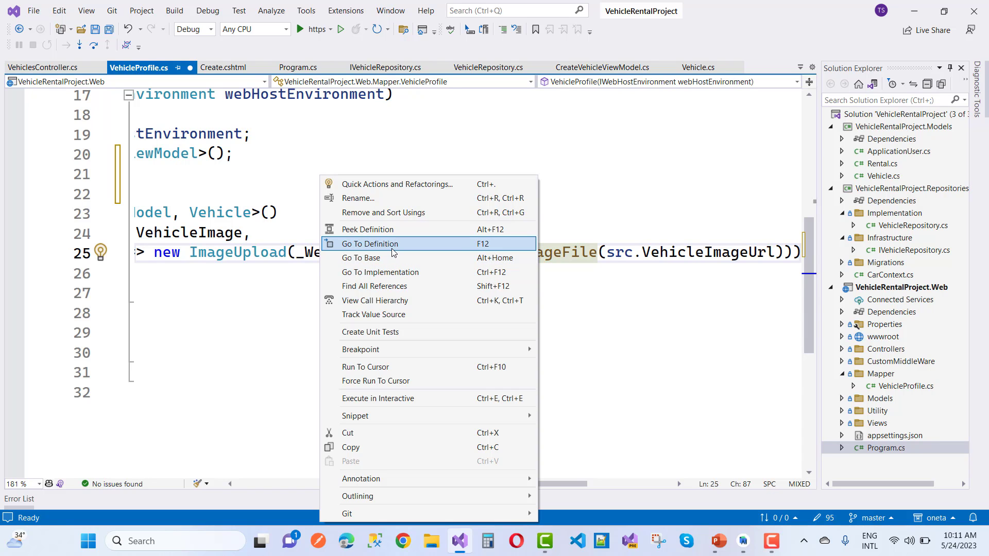
Go to the SaveImageFile definition in ImageUpload.cs taking an IFormFile vehicleImageUrl
click(370, 244)
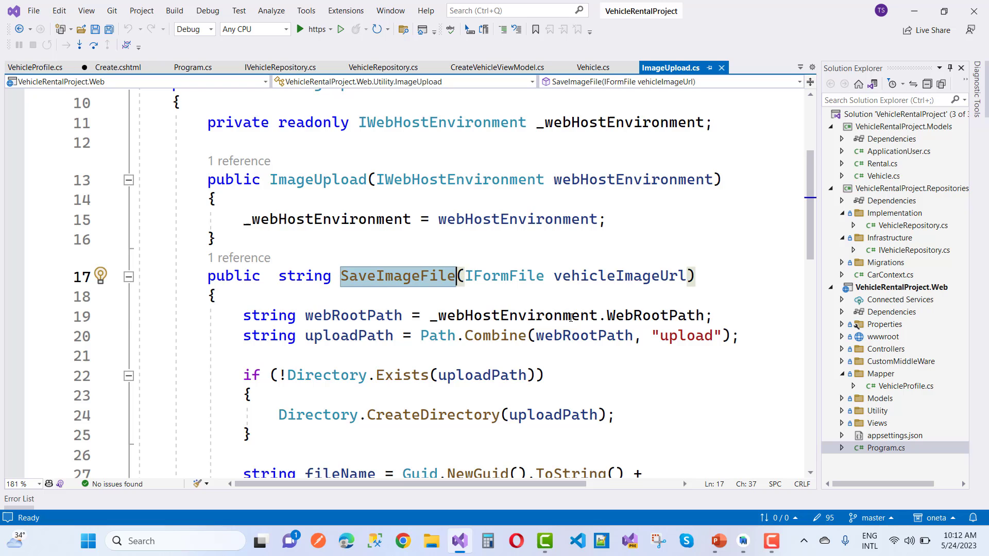
scroll(down, 3)
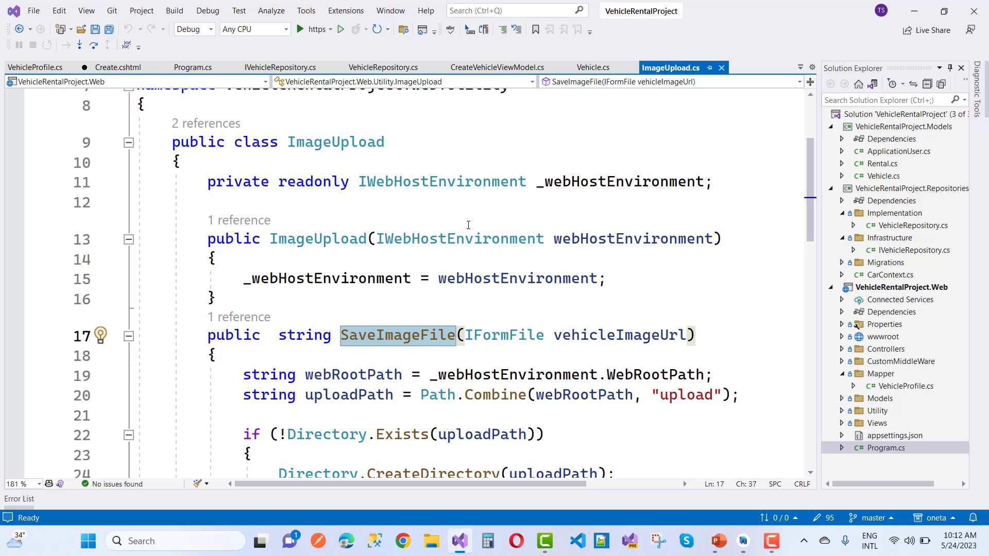
mouse_move(451, 291)
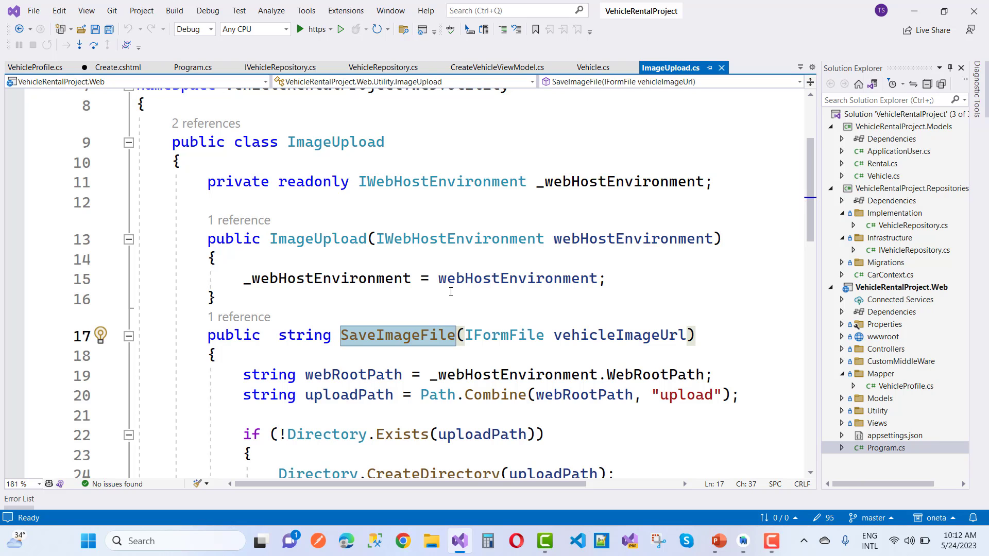
mouse_move(439, 133)
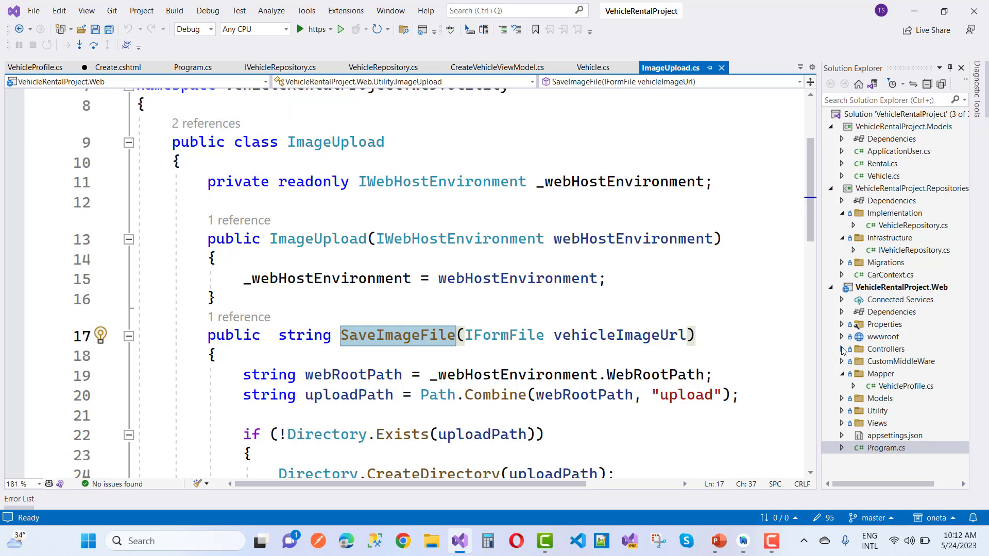
Open VehiclesController.cs from the Controllers folder to view the HttpPost Create action
click(886, 349)
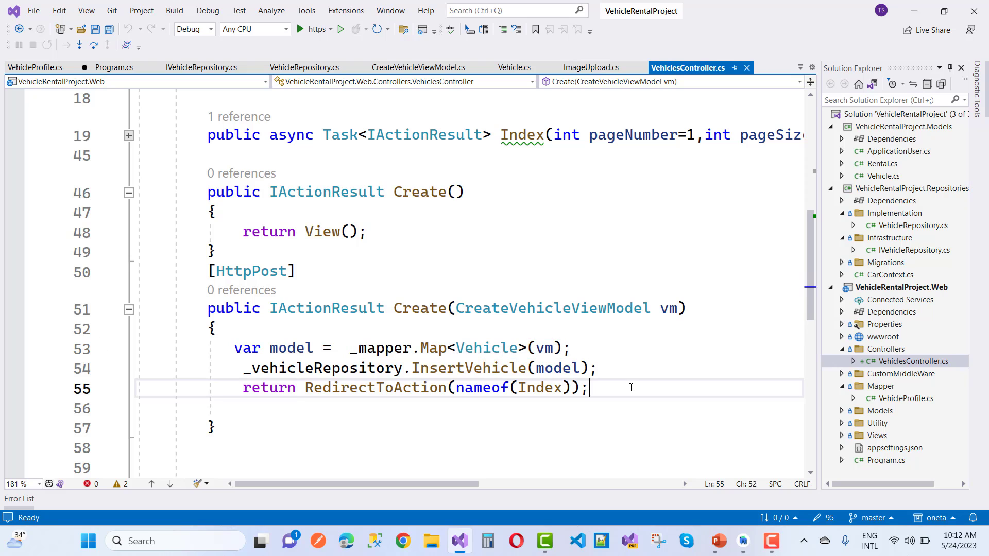
double_click(268, 387)
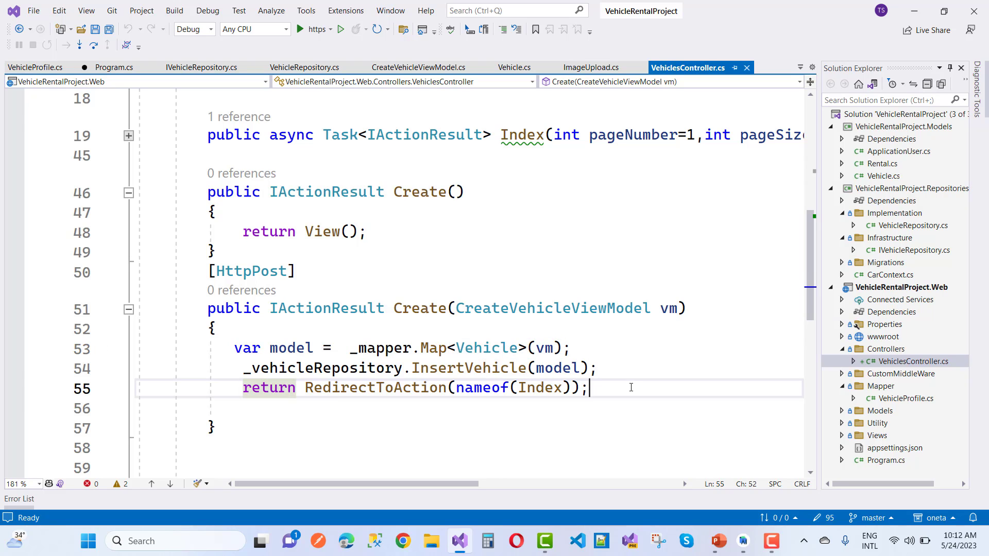